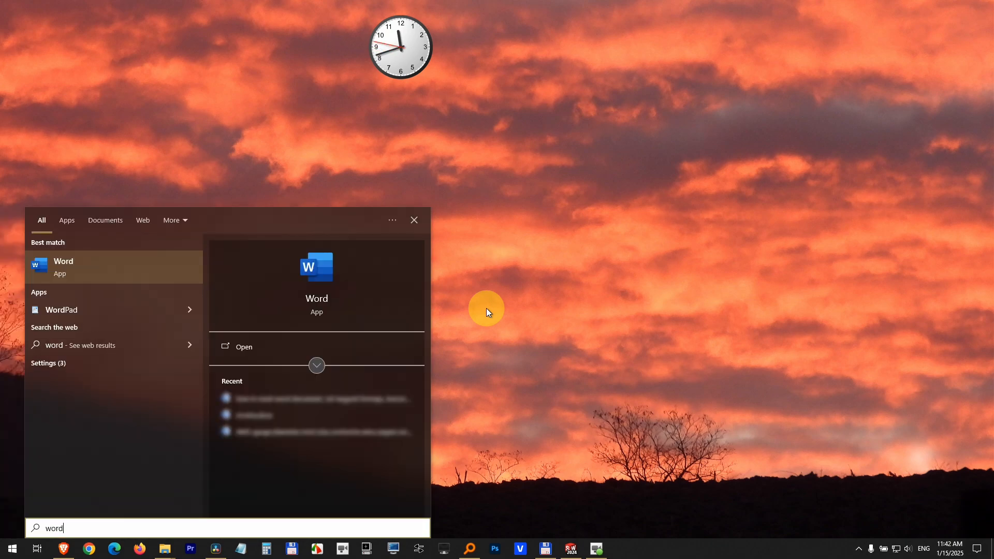
Launch Word from the Start search results and create a new blank document
click(63, 267)
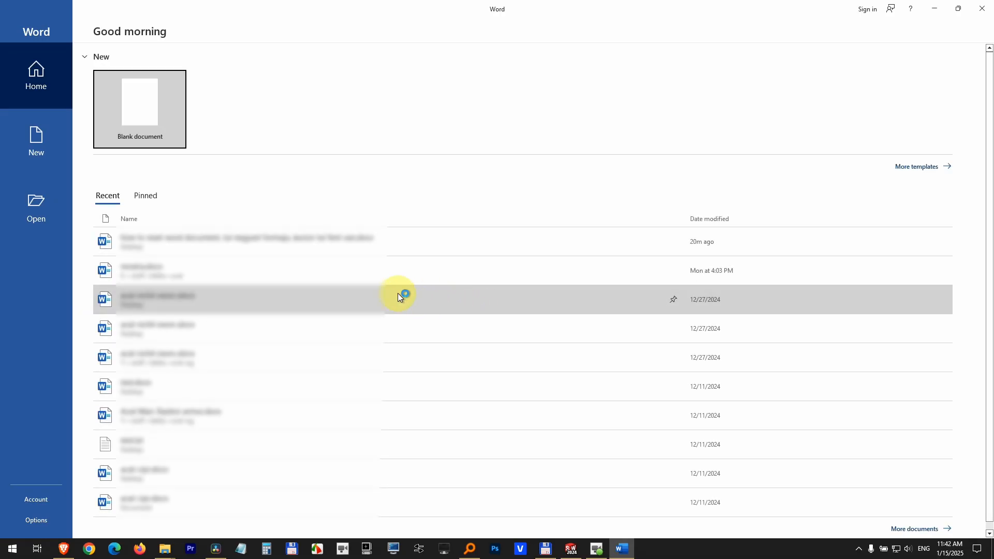
click(139, 109)
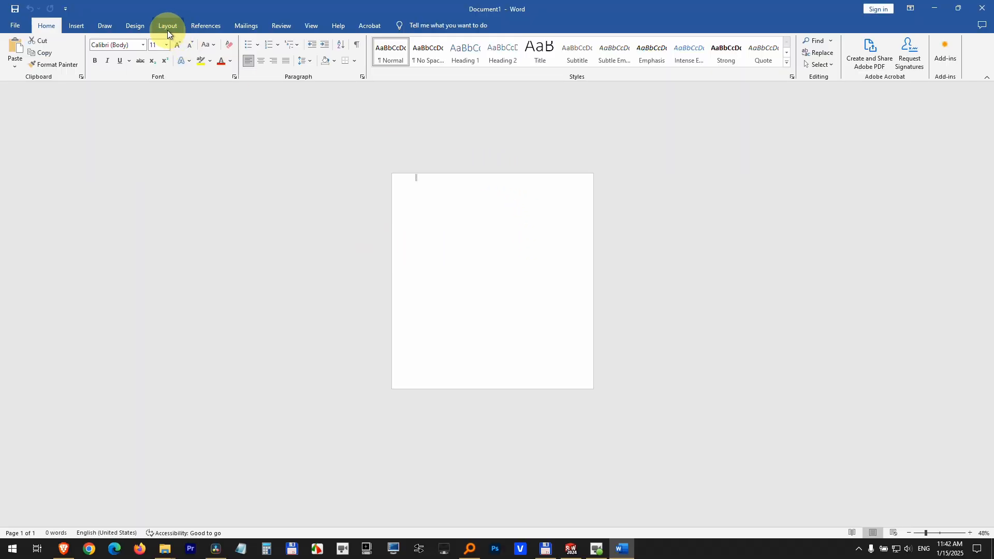
From the Layout ribbon, review orientation and set the page size to A4
click(167, 26)
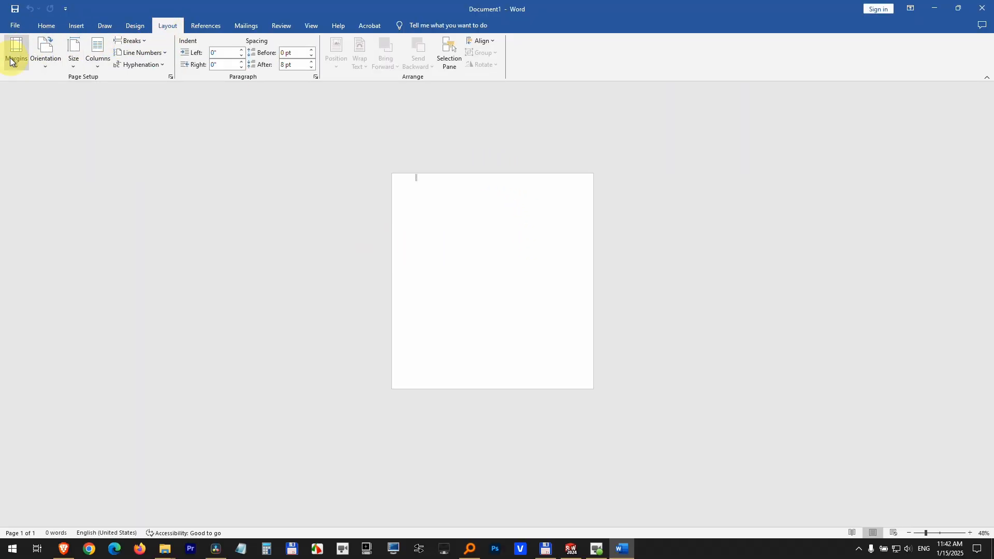
click(46, 47)
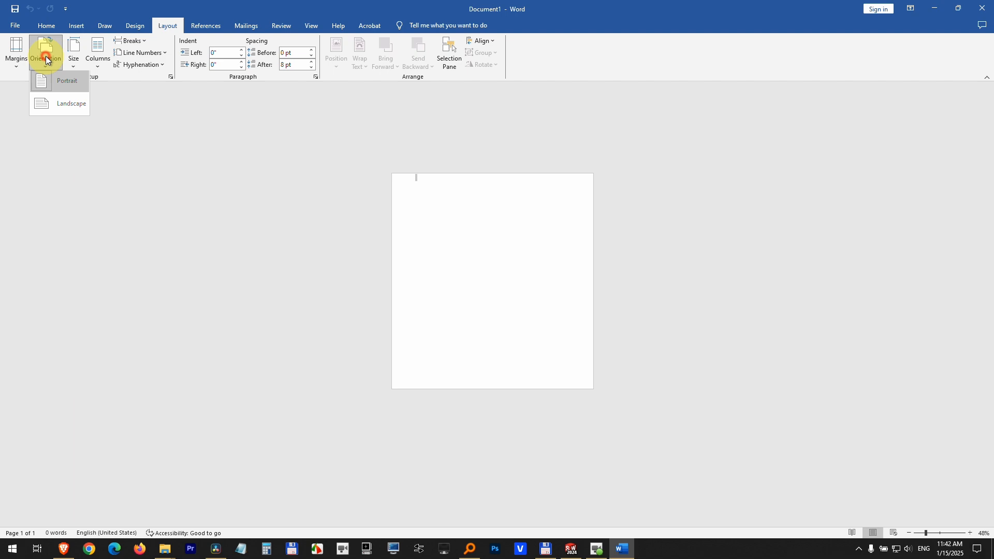
click(73, 49)
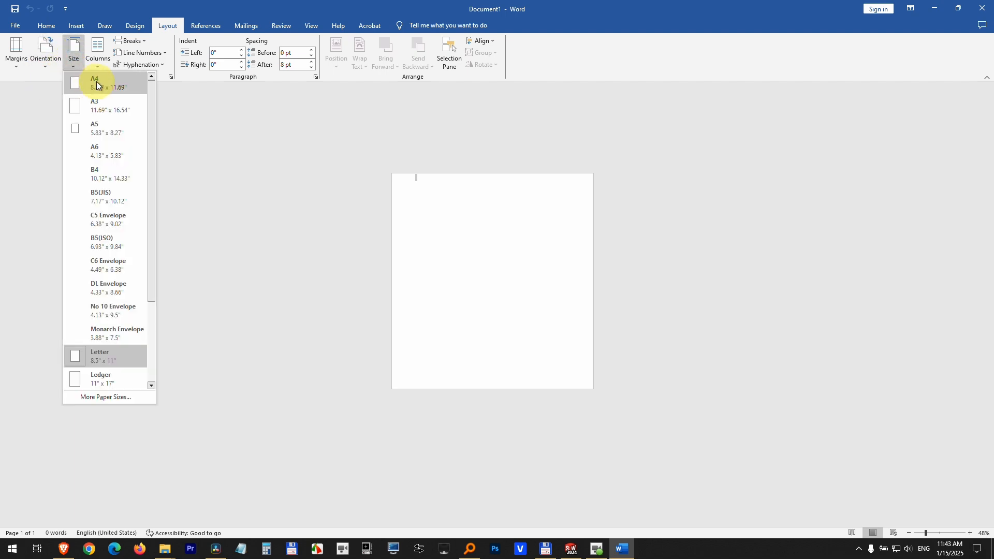
click(93, 83)
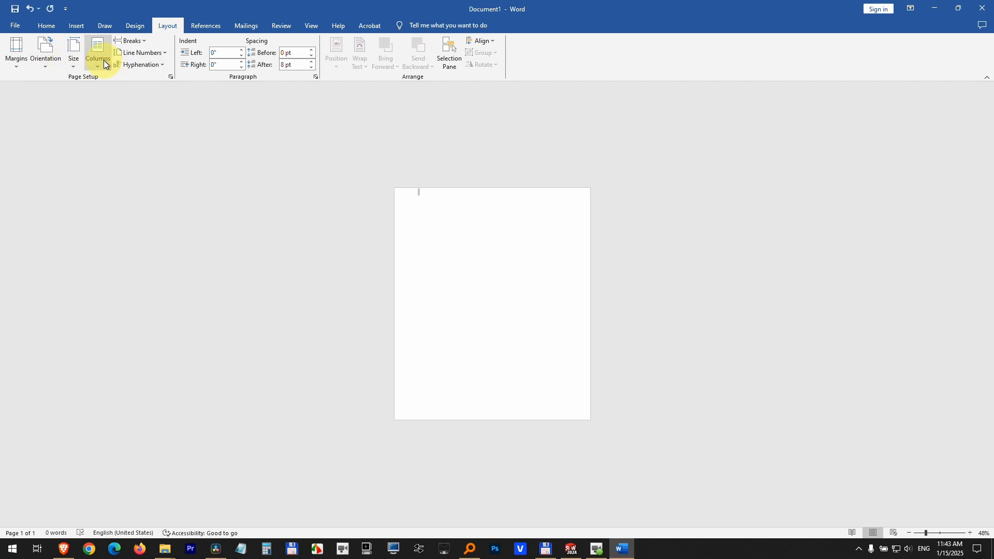
mouse_move(561, 215)
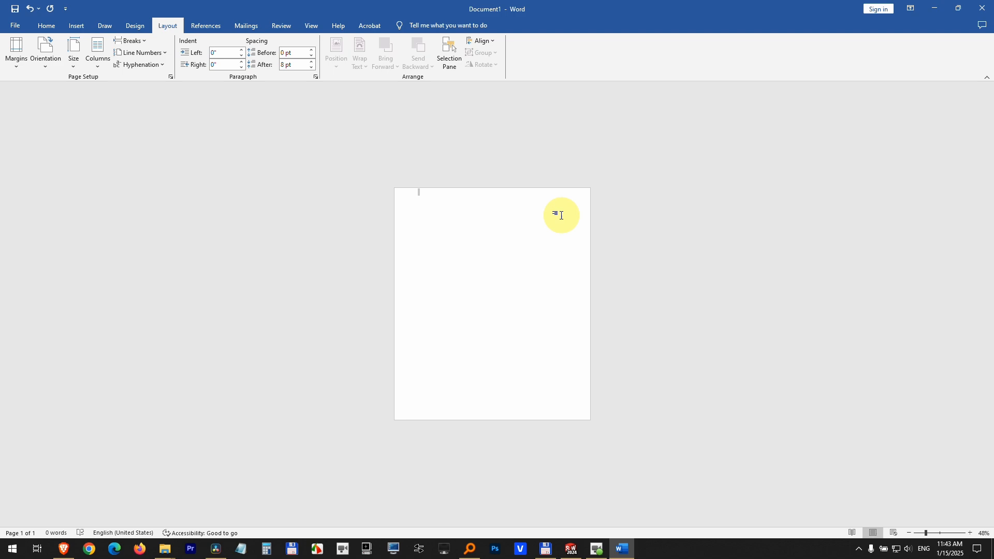
mouse_move(581, 220)
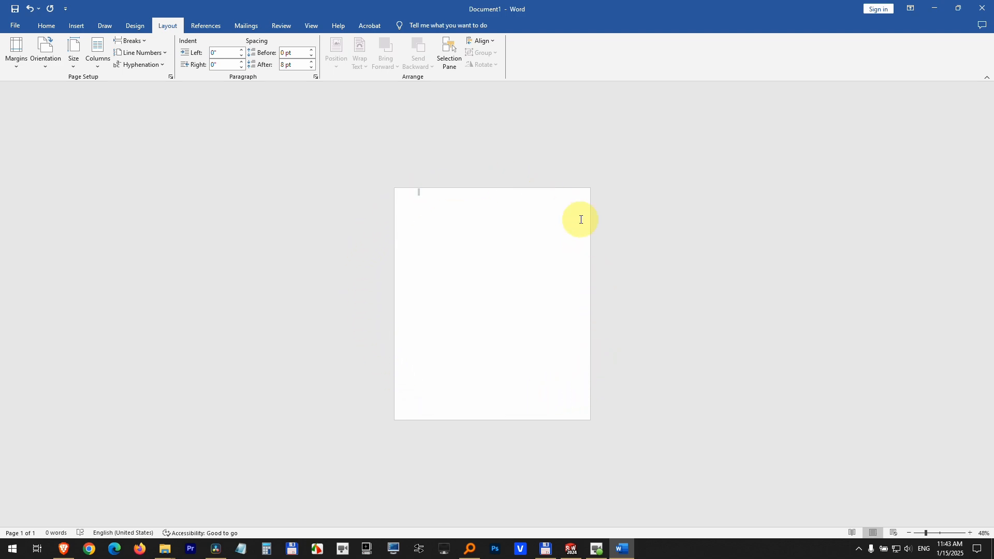
mouse_move(418, 191)
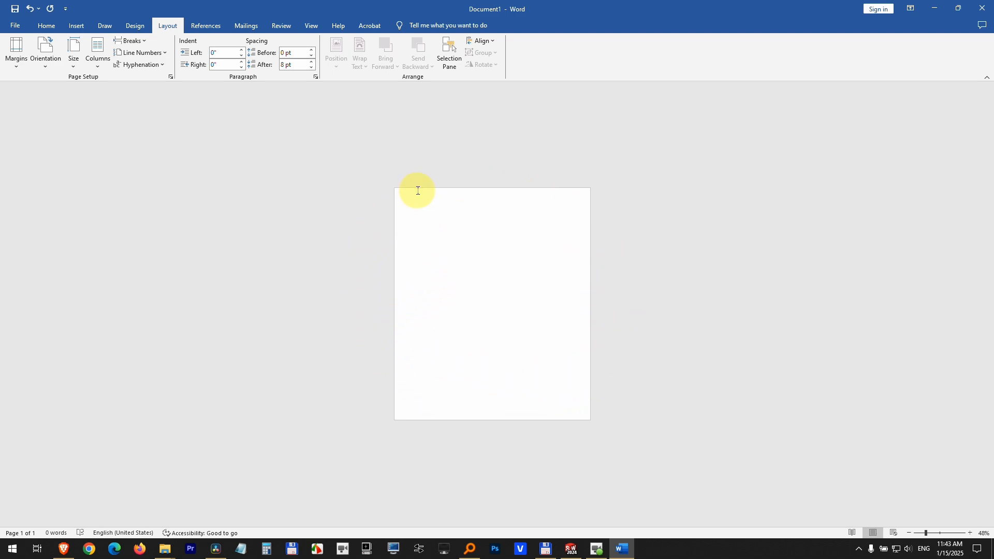
mouse_move(459, 290)
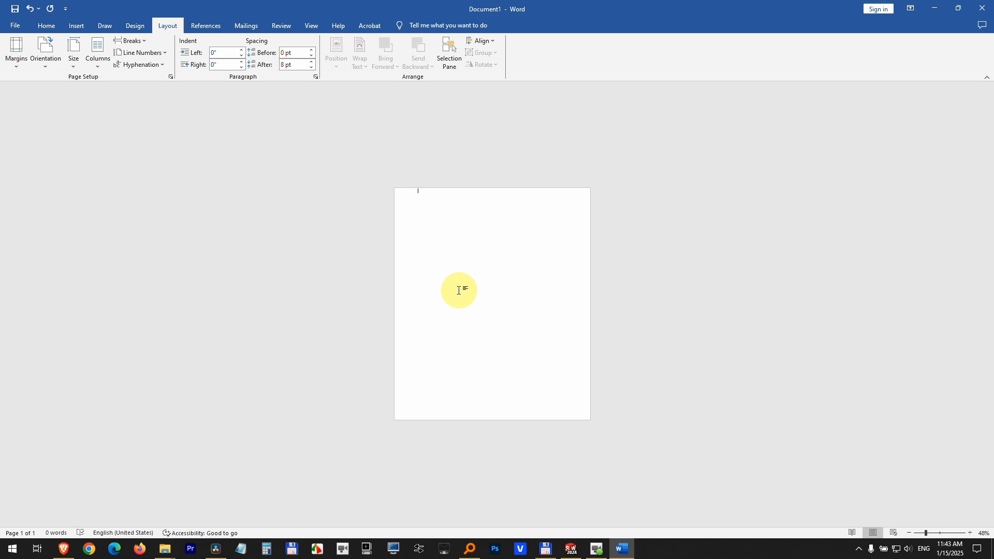
mouse_move(571, 155)
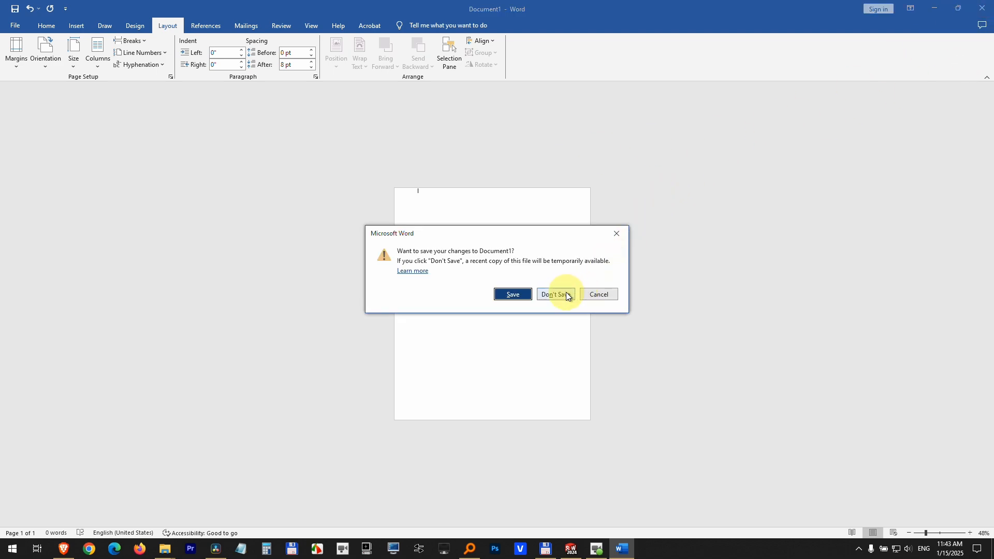
Close the document, choosing Don't Save to discard the changes
click(555, 294)
text(regedit)
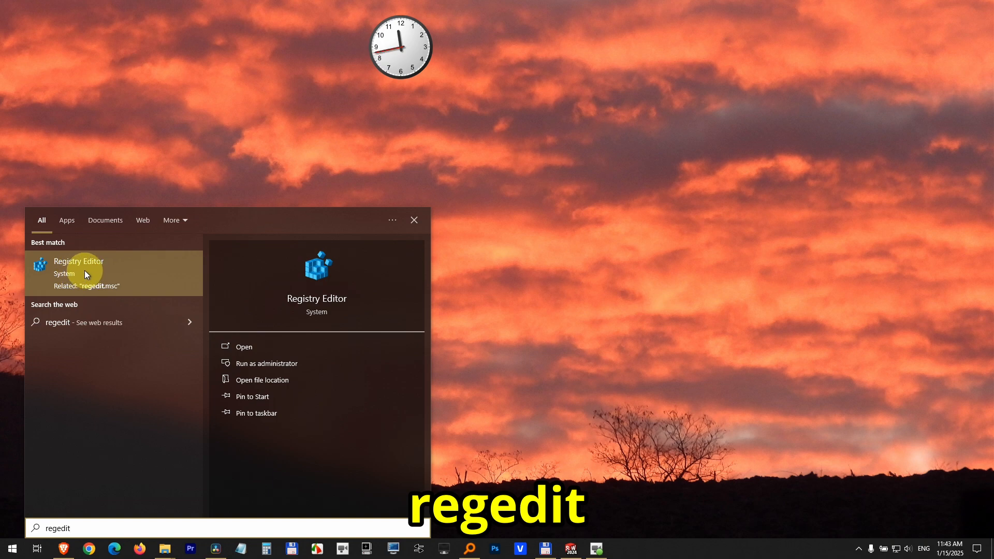
Launch Registry Editor and expand HKEY_CURRENT_USER > SOFTWARE > Microsoft
click(78, 267)
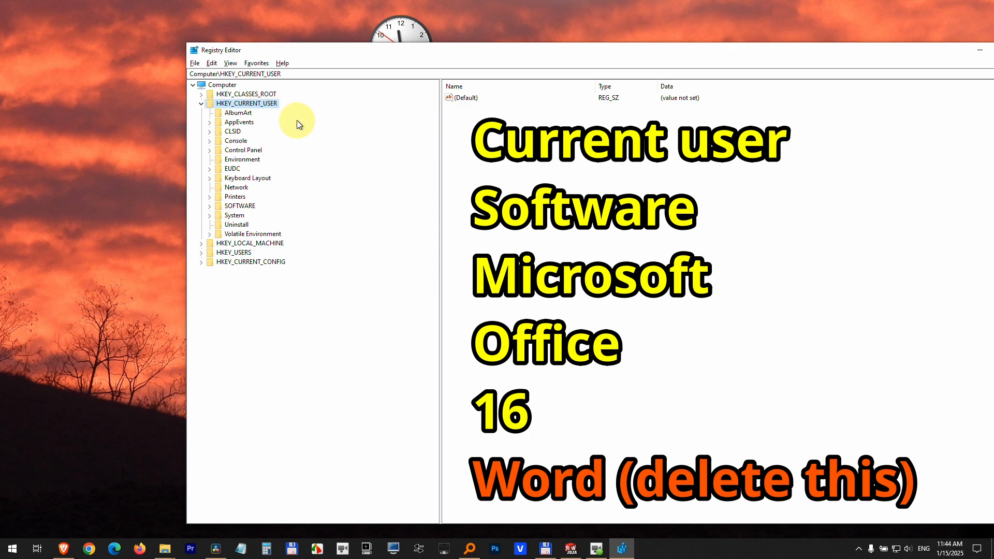
click(239, 205)
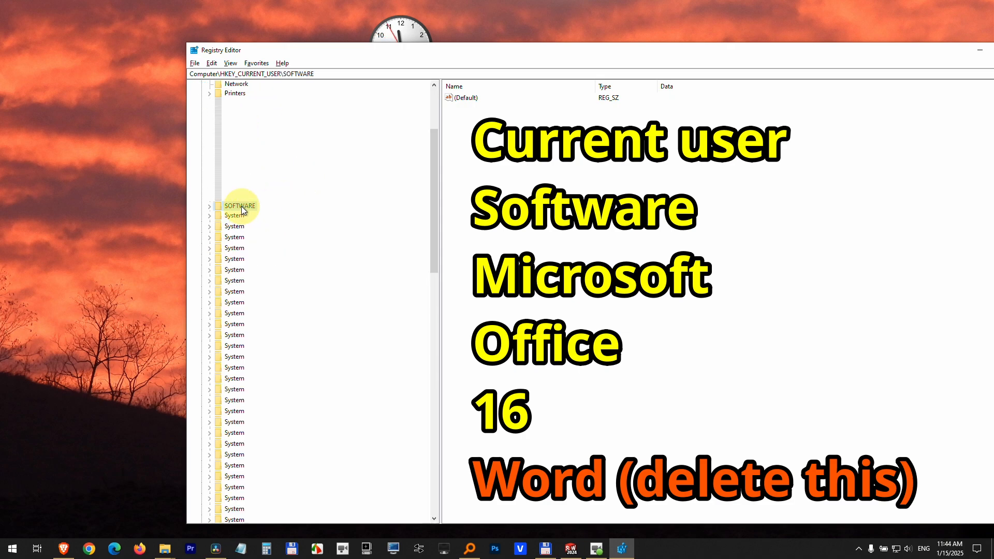
click(208, 205)
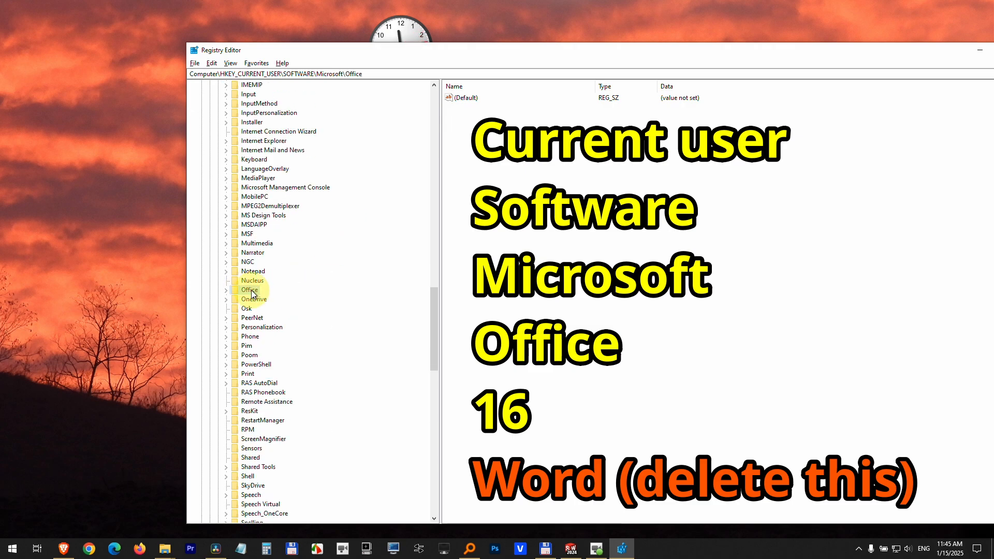
Expand Office > 16.0, then select and expand the Word key to show its subkeys
click(227, 289)
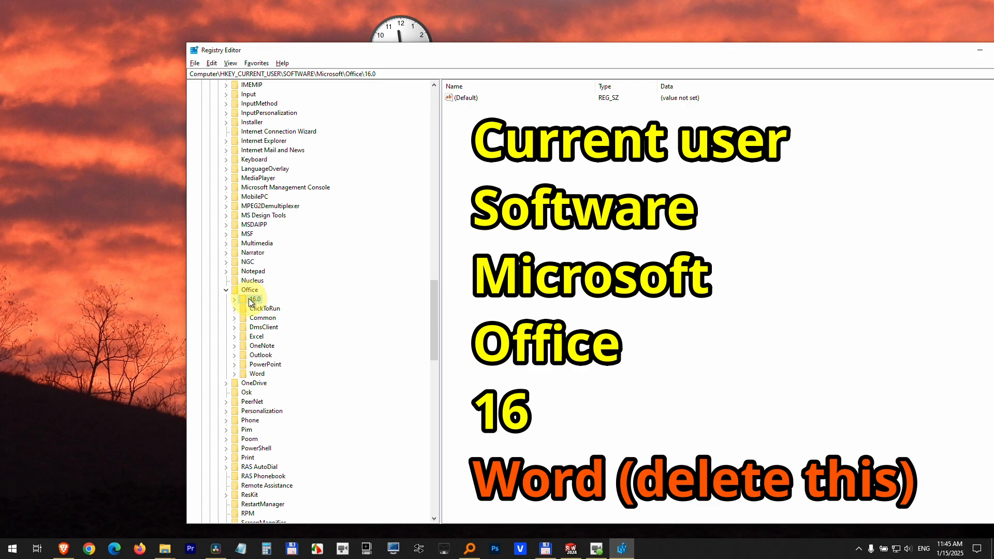
click(235, 299)
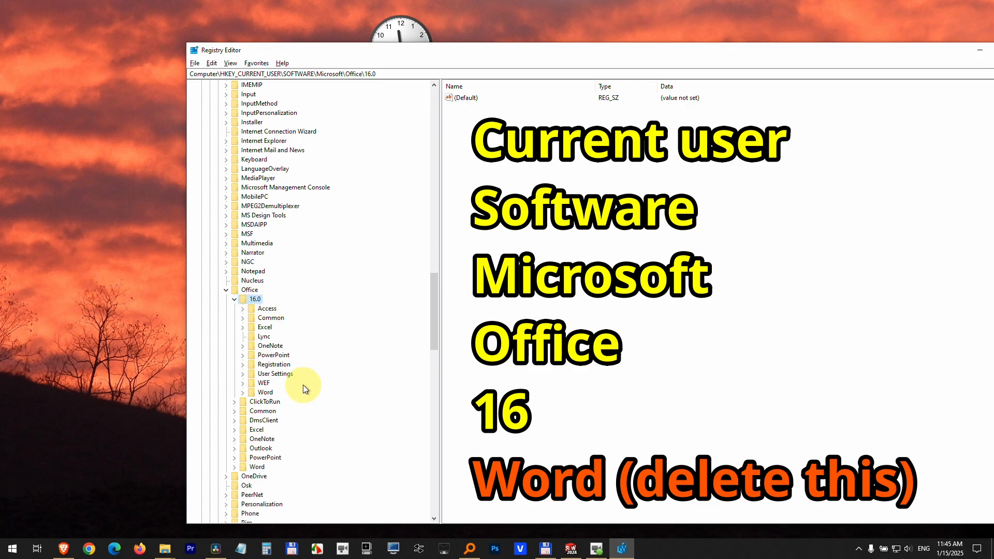
click(264, 392)
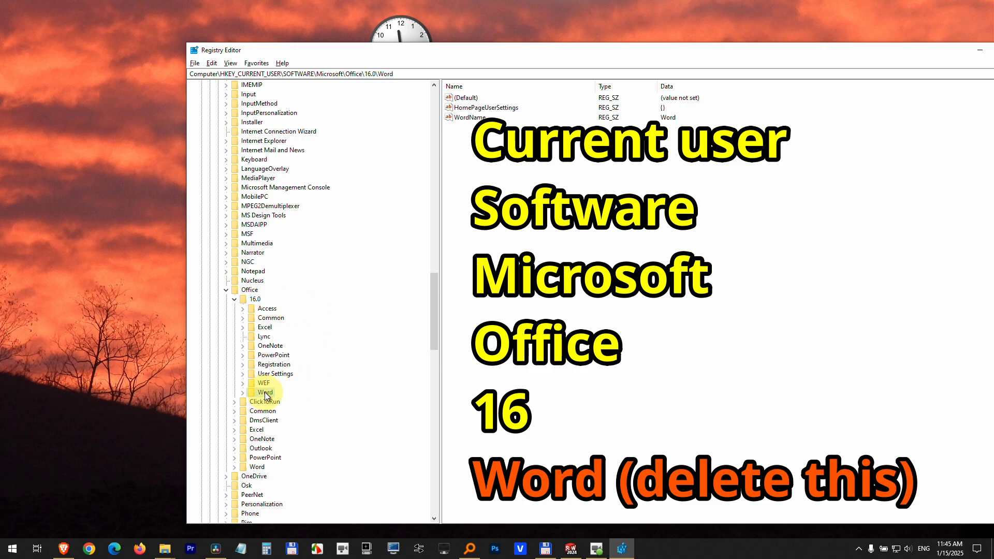
click(243, 392)
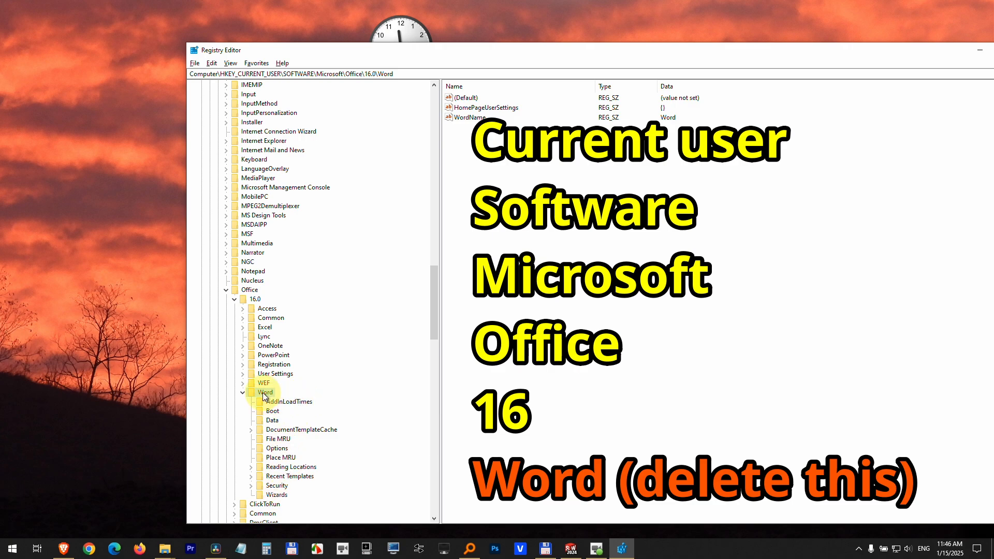
Delete the Word key with all its subkeys, confirm, and minimize Registry Editor
right_click(264, 392)
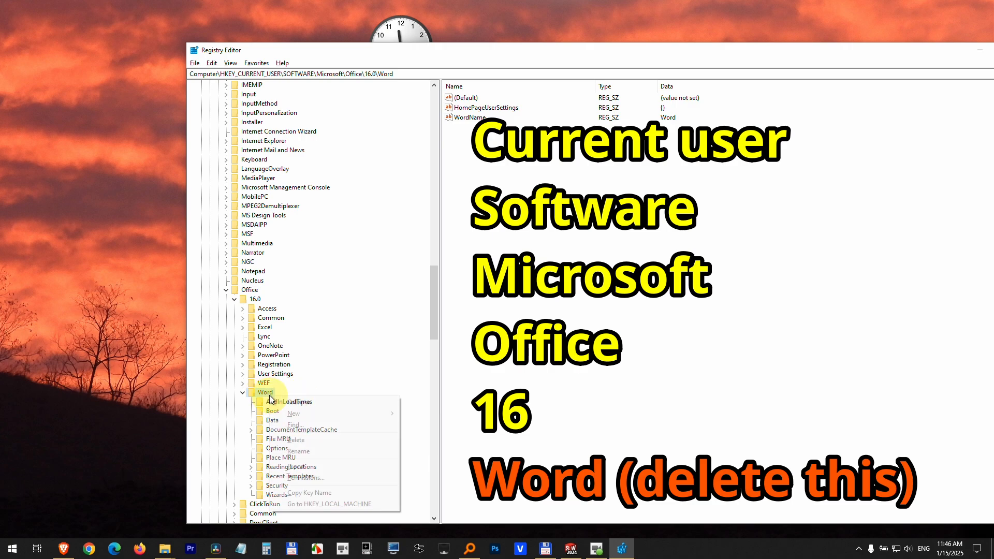
mouse_move(312, 445)
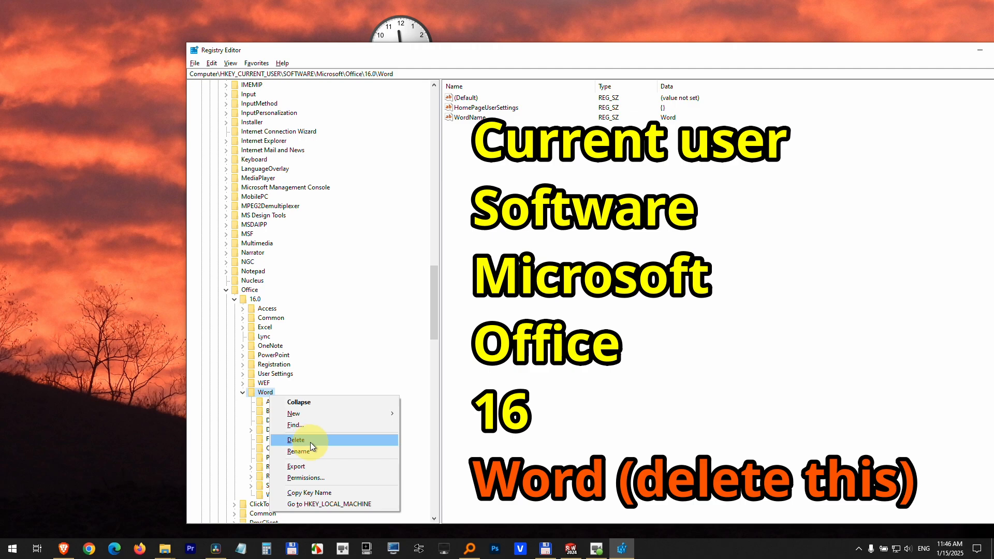
click(296, 440)
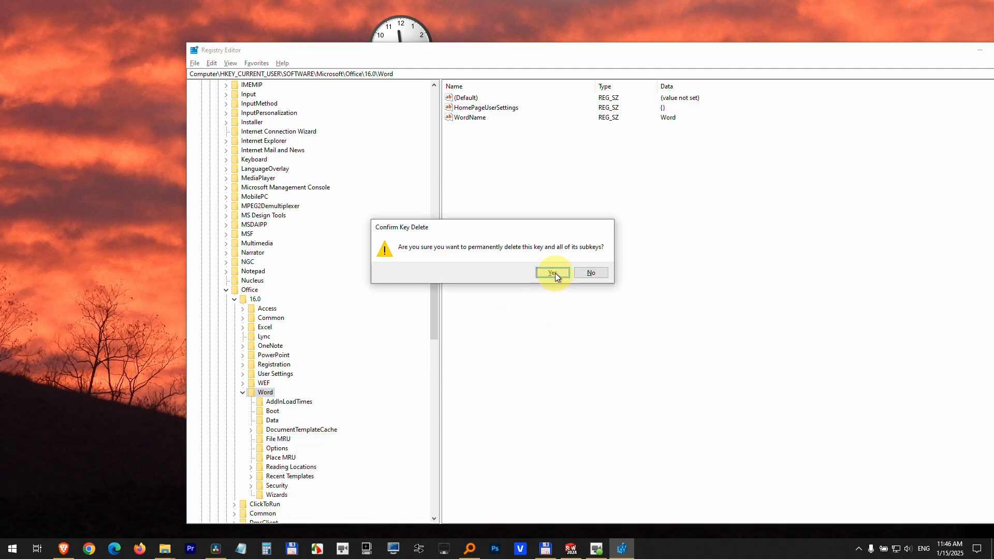
click(552, 273)
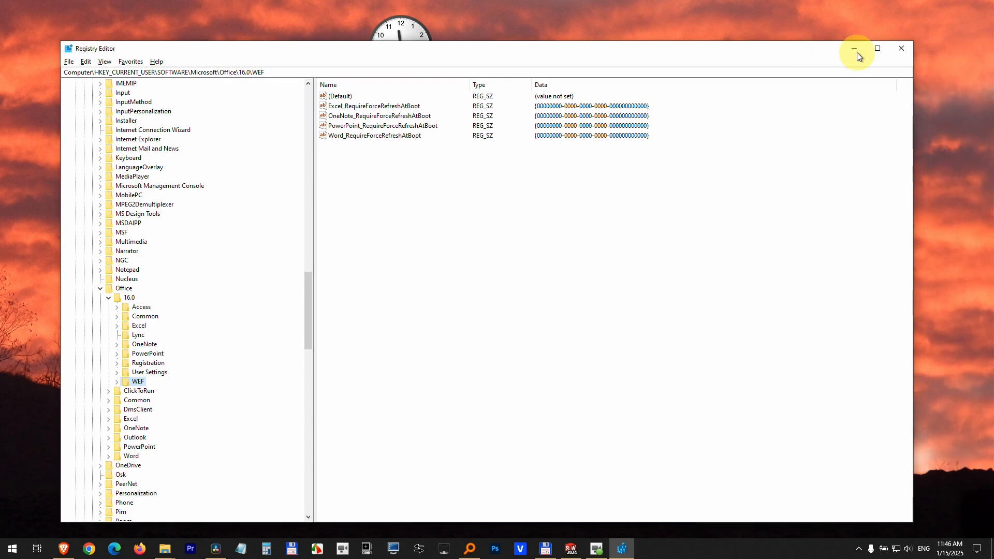
click(854, 48)
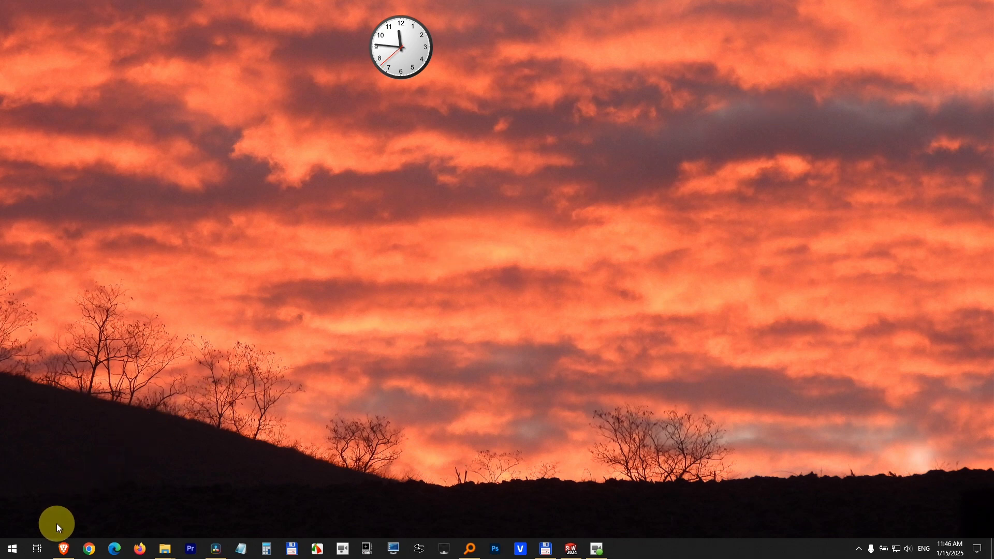
Search 'word' in Start, relaunch Word and create a new blank document
text(word)
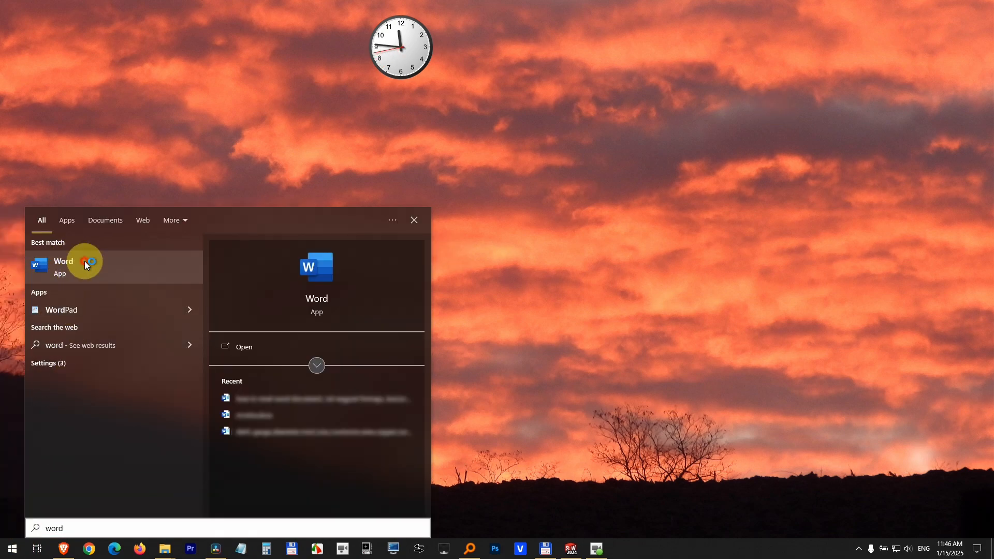
click(83, 263)
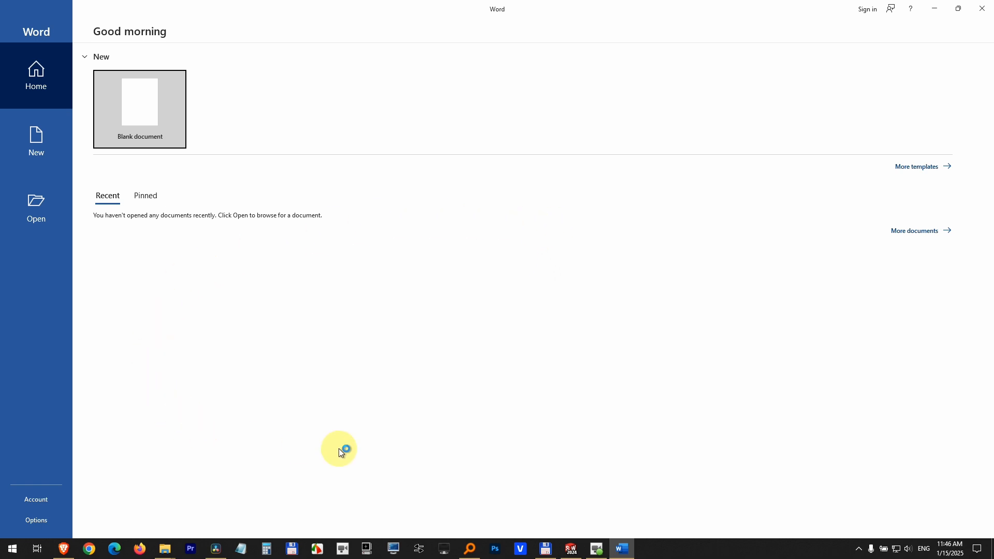
mouse_move(138, 106)
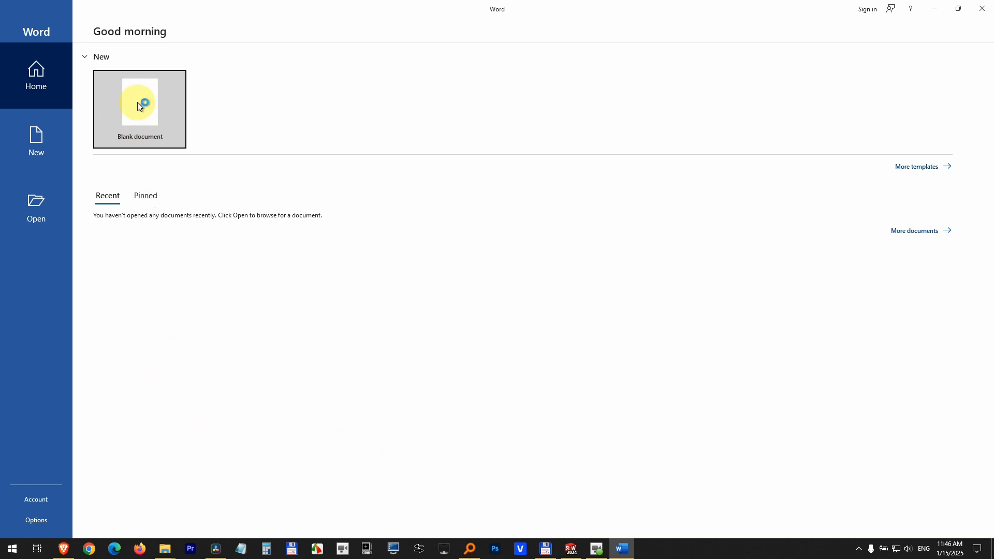
click(139, 105)
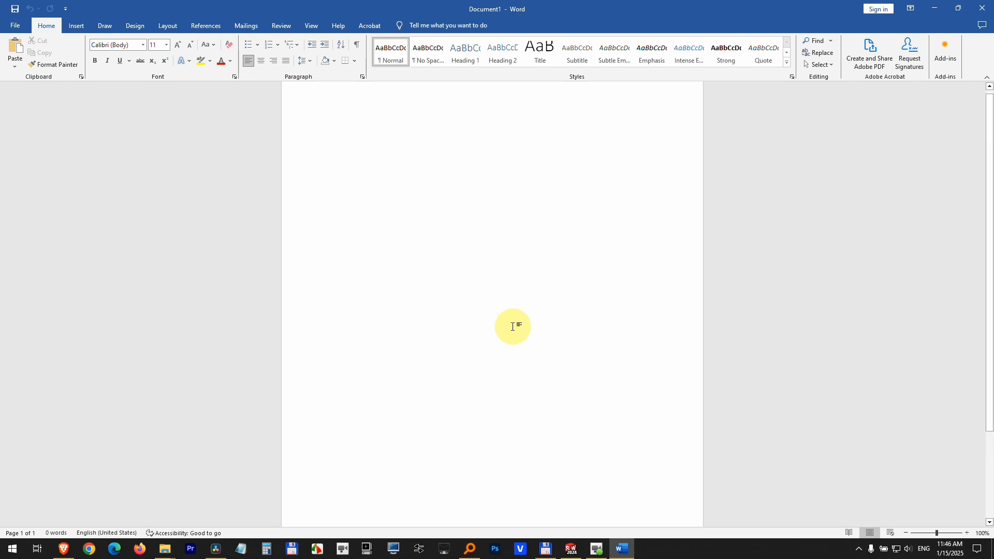
Apply Normal margins and A4 paper size from the Layout ribbon
click(167, 26)
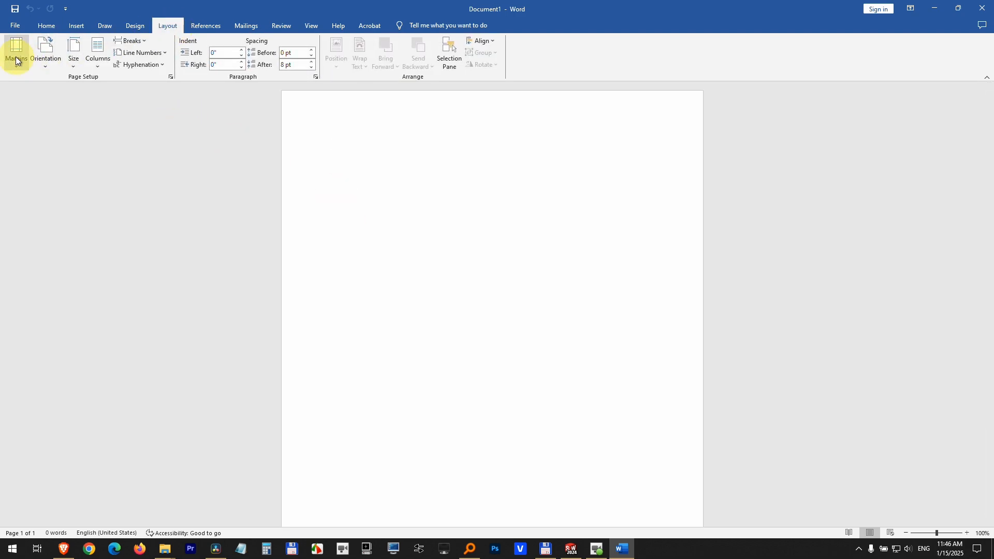
click(17, 46)
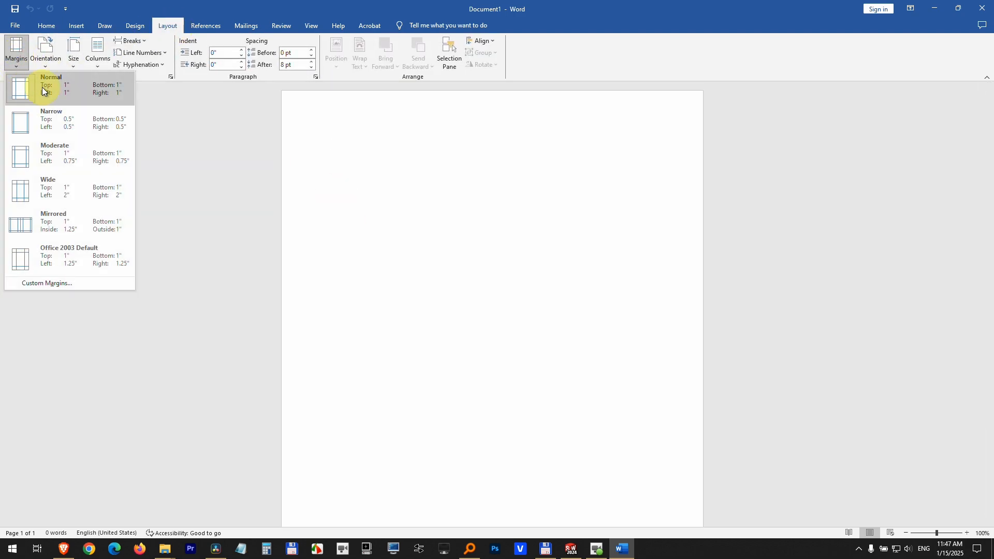
click(73, 47)
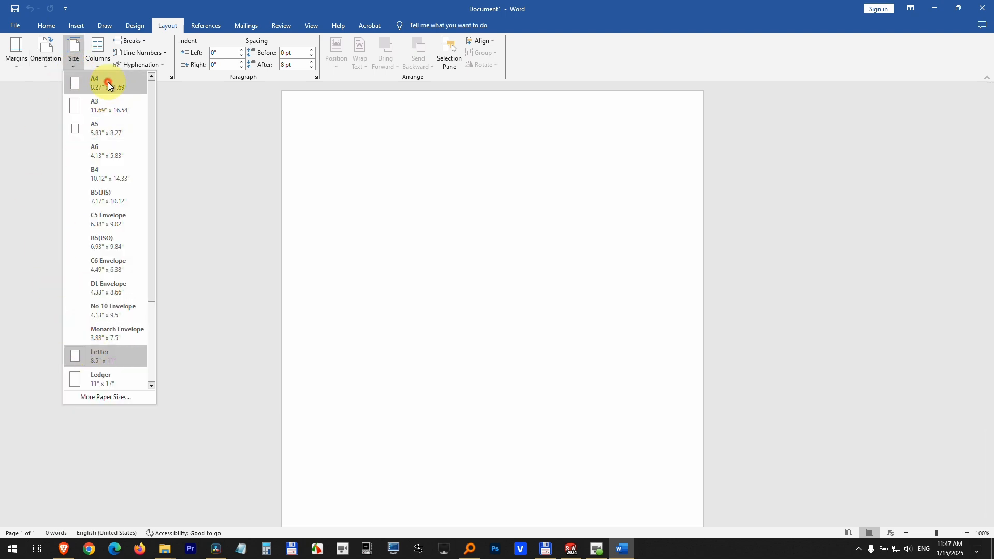
click(106, 82)
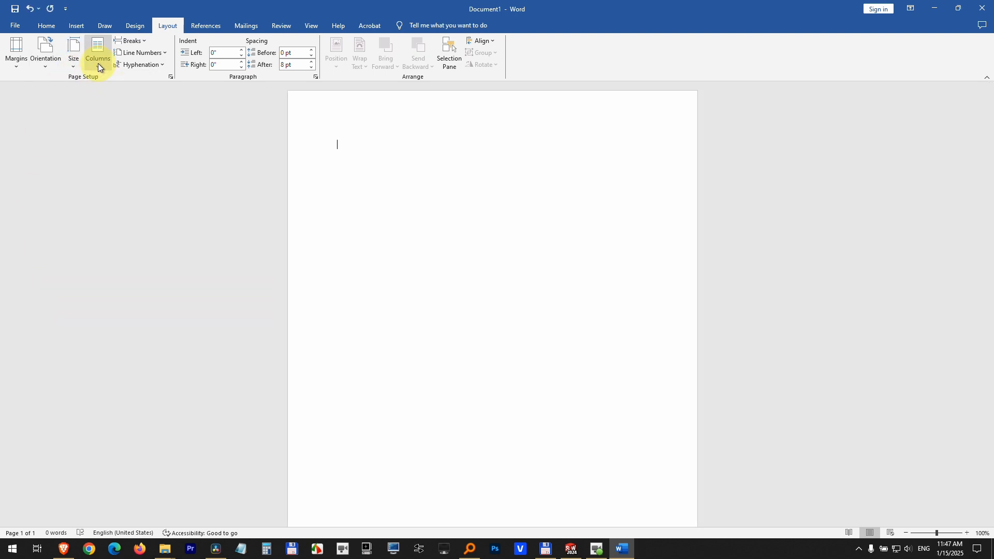
click(98, 51)
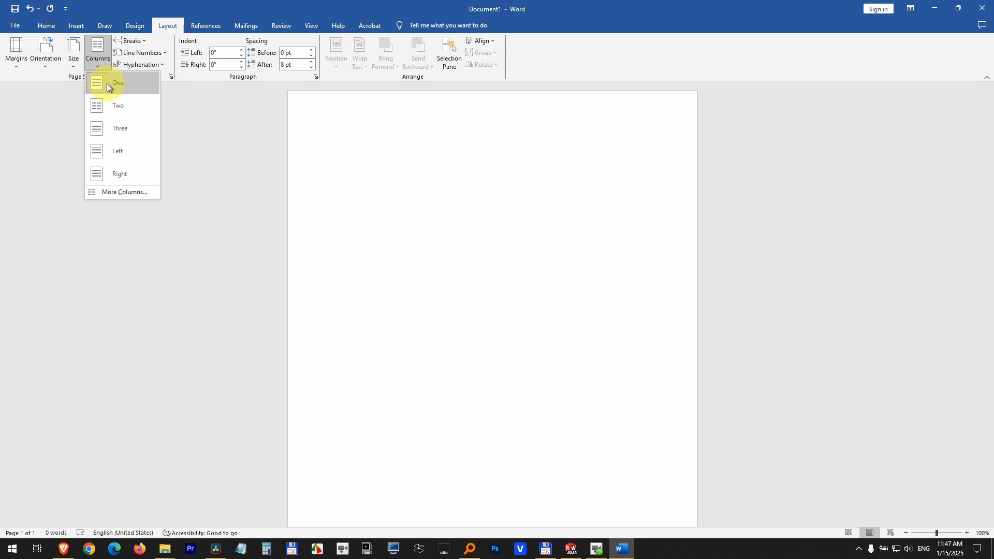